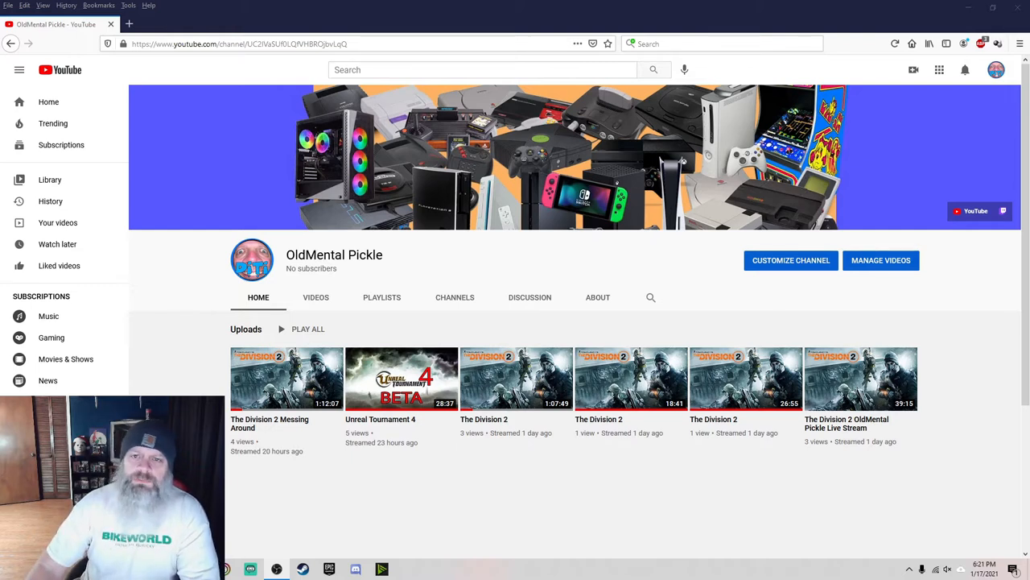
{"action": "mouse_move", "coordinate": [513, 225]}
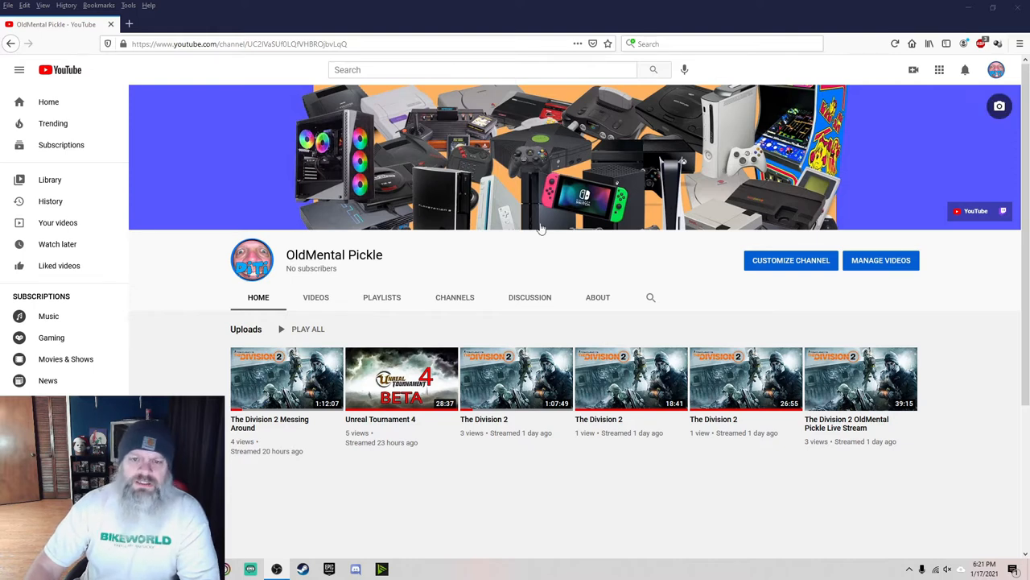
{"action": "mouse_move", "coordinate": [369, 155]}
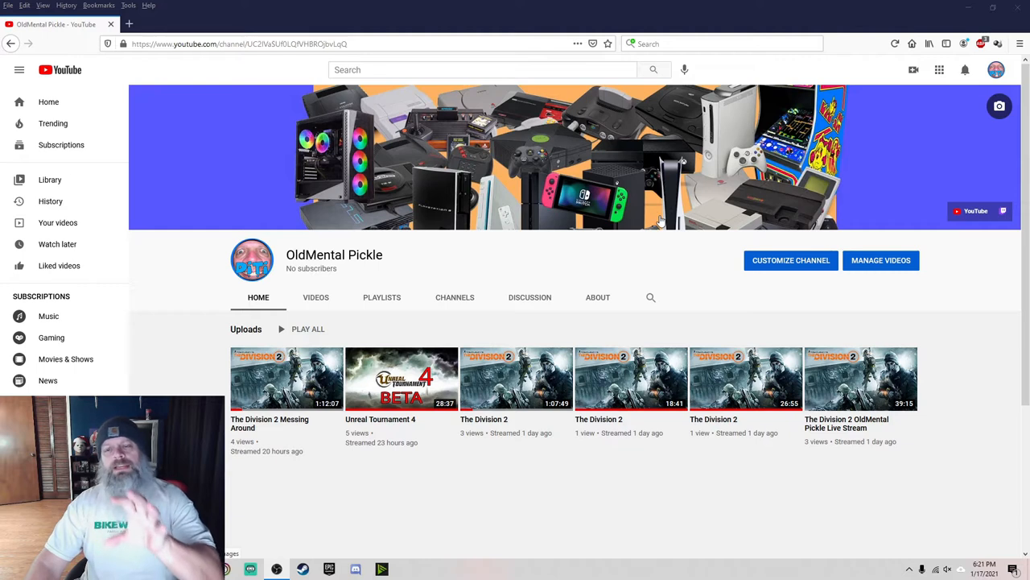
{"action": "mouse_move", "coordinate": [579, 205]}
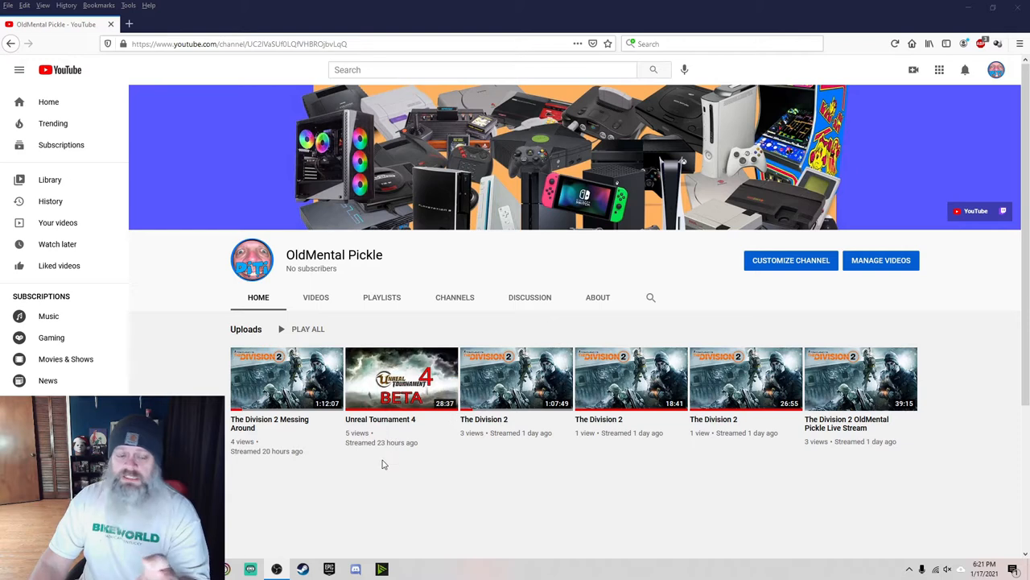
{"action": "mouse_move", "coordinate": [389, 480]}
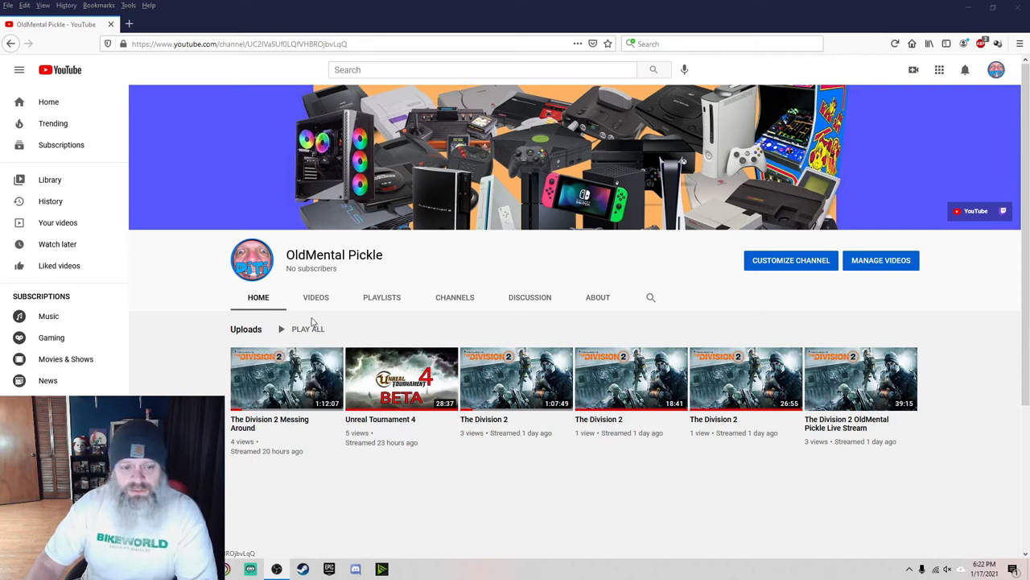
Step: Switch to the channel's Videos tab and expand the Uploads video-type dropdown
{"action": "left_click", "coordinate": [316, 297]}
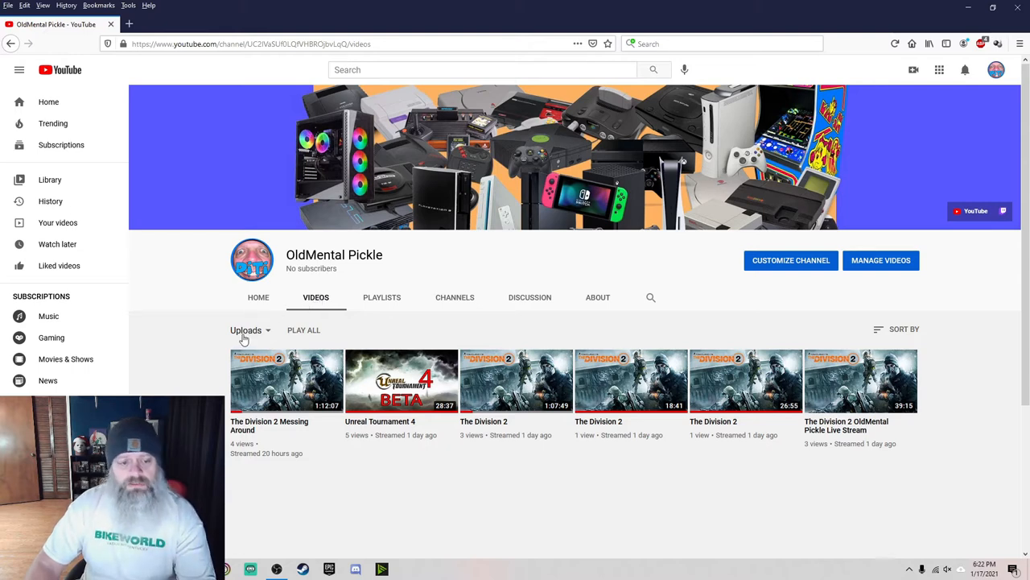
{"action": "mouse_move", "coordinate": [270, 334]}
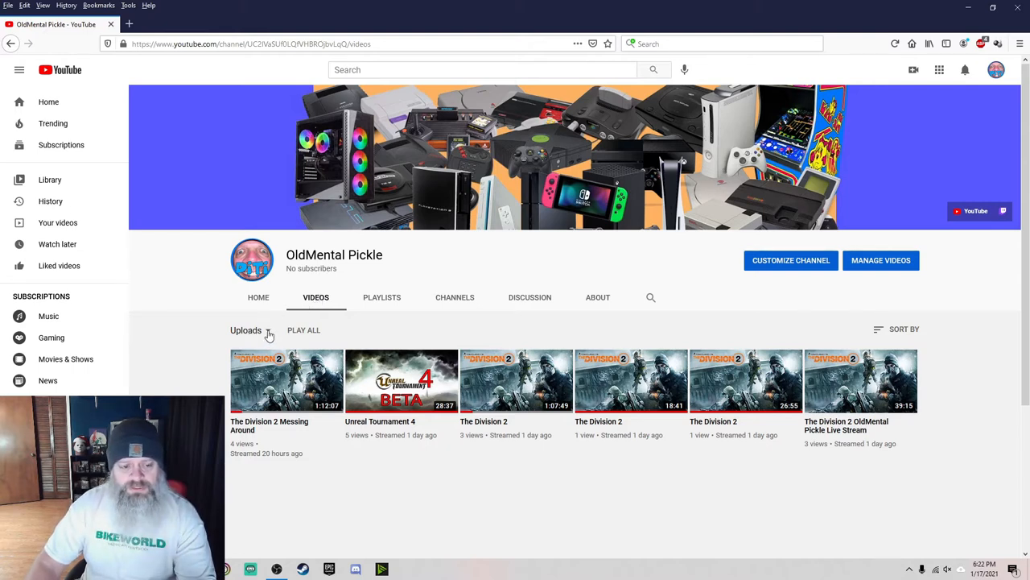
{"action": "left_click", "coordinate": [246, 330]}
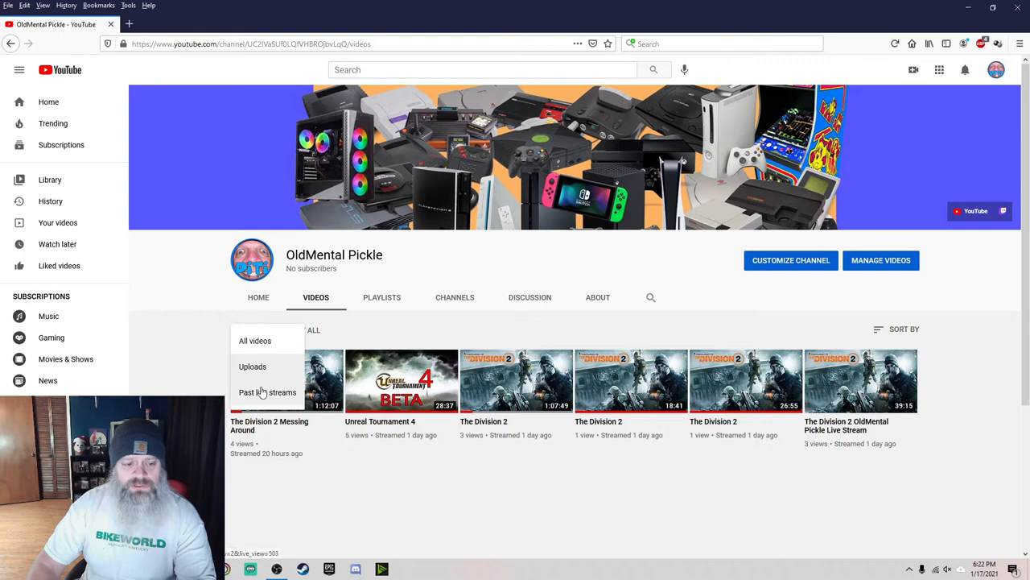
Step: Filter the Videos tab to Past live streams, topped by the Halo Master Chief Collection stream
{"action": "left_click", "coordinate": [268, 392]}
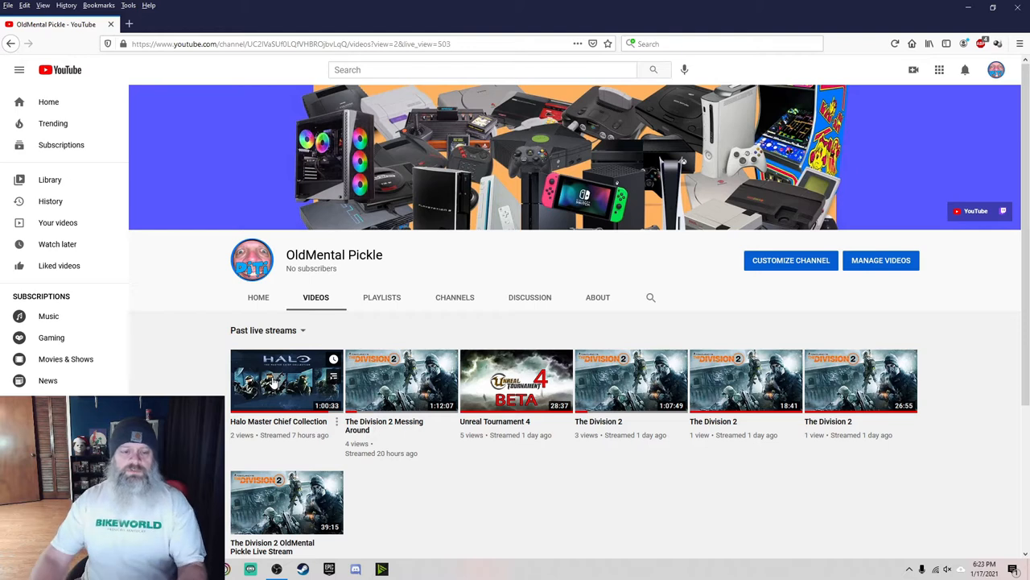
{"action": "mouse_move", "coordinate": [401, 381]}
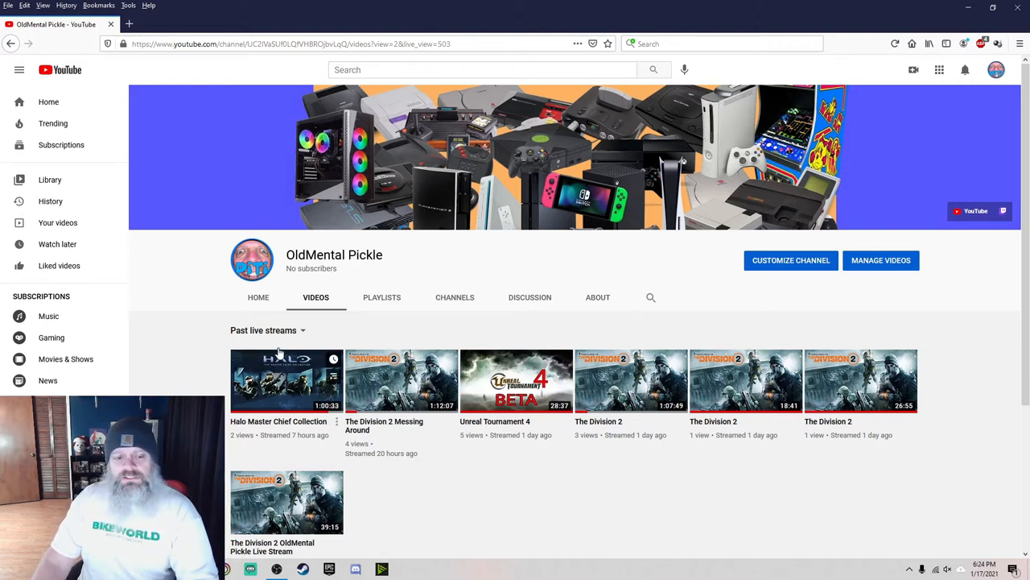
{"action": "mouse_move", "coordinate": [223, 364]}
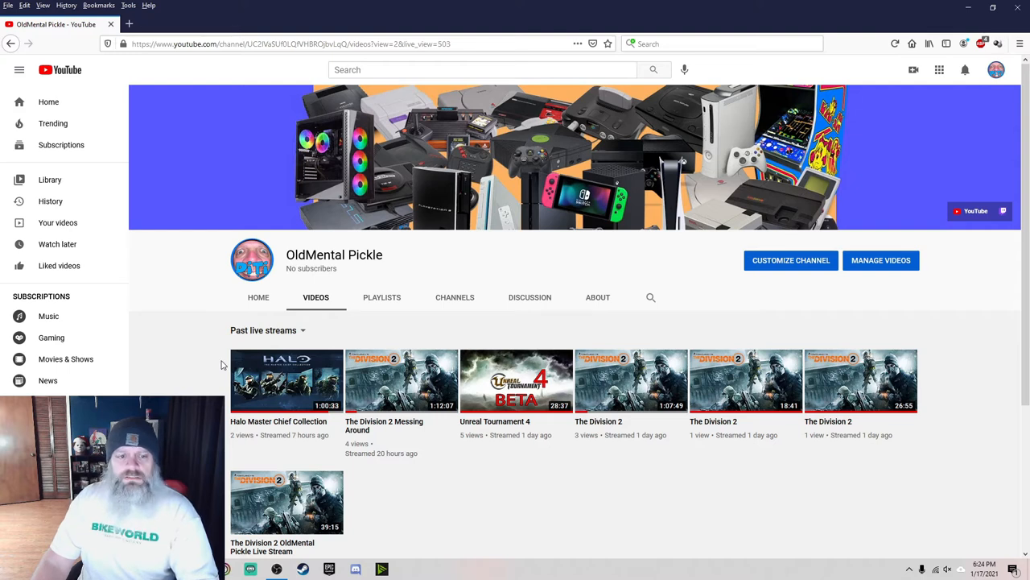